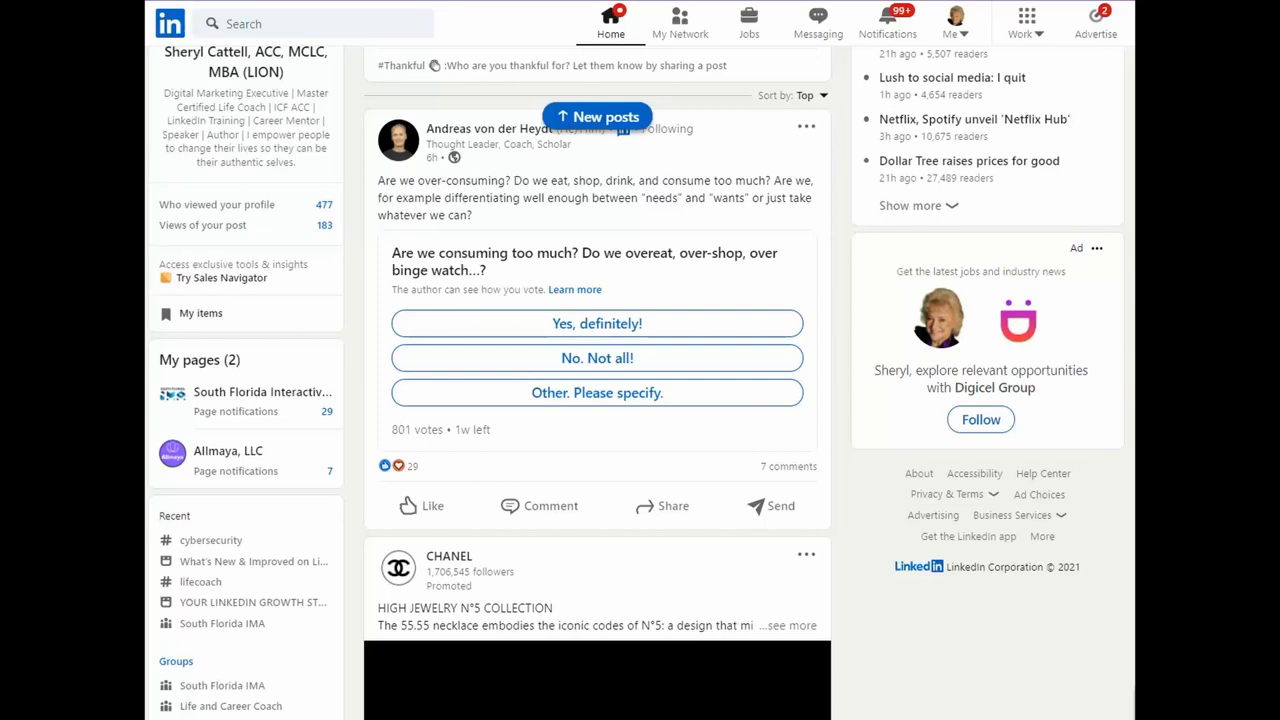
mouse_move(820, 220)
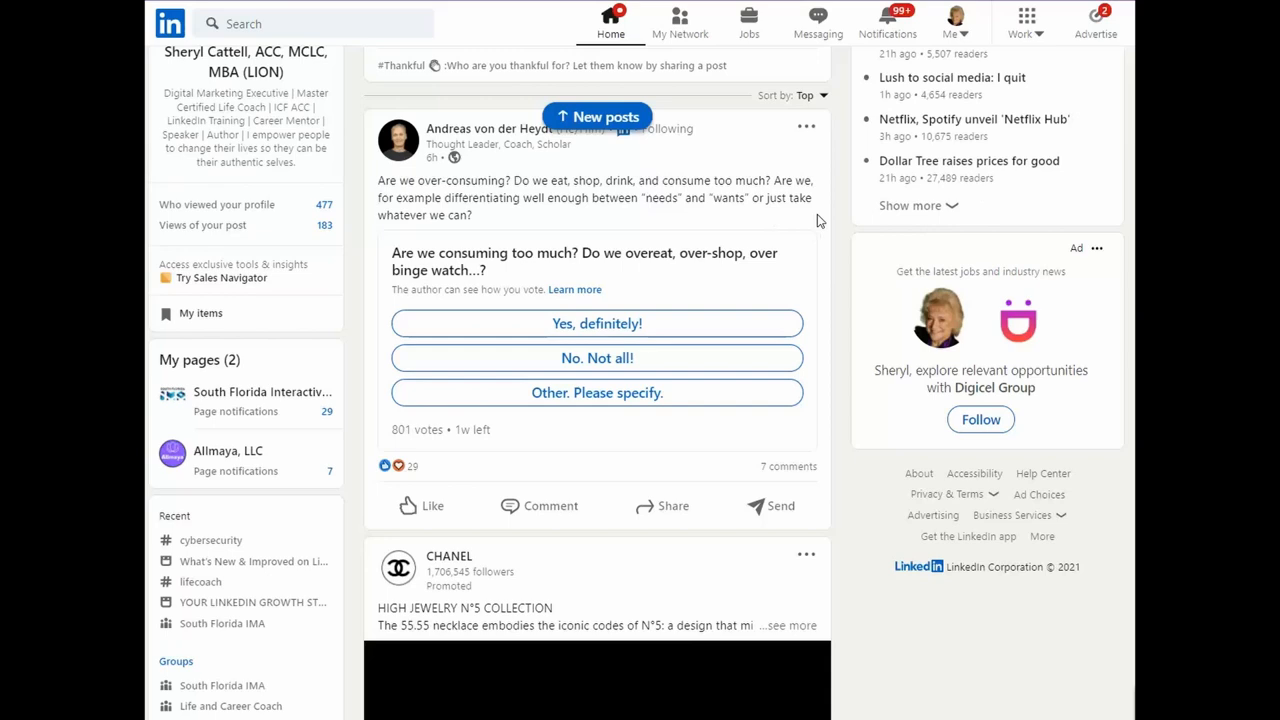
mouse_move(784, 232)
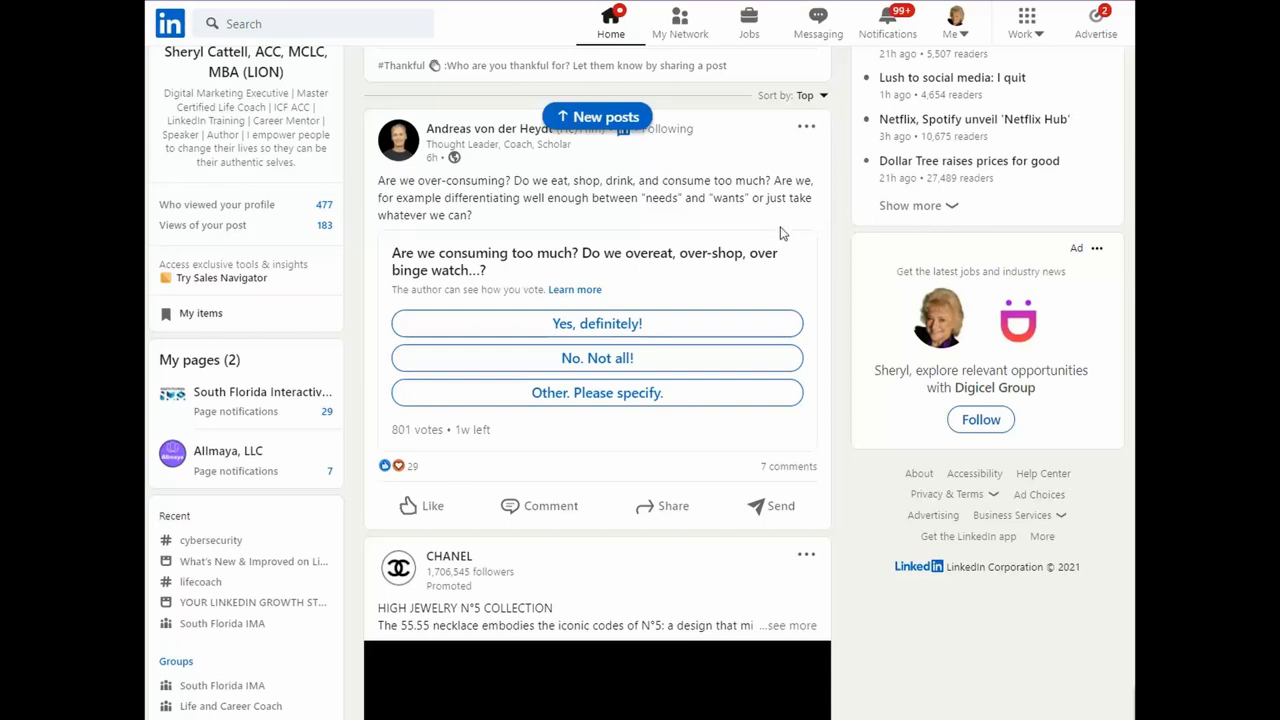
mouse_move(496, 218)
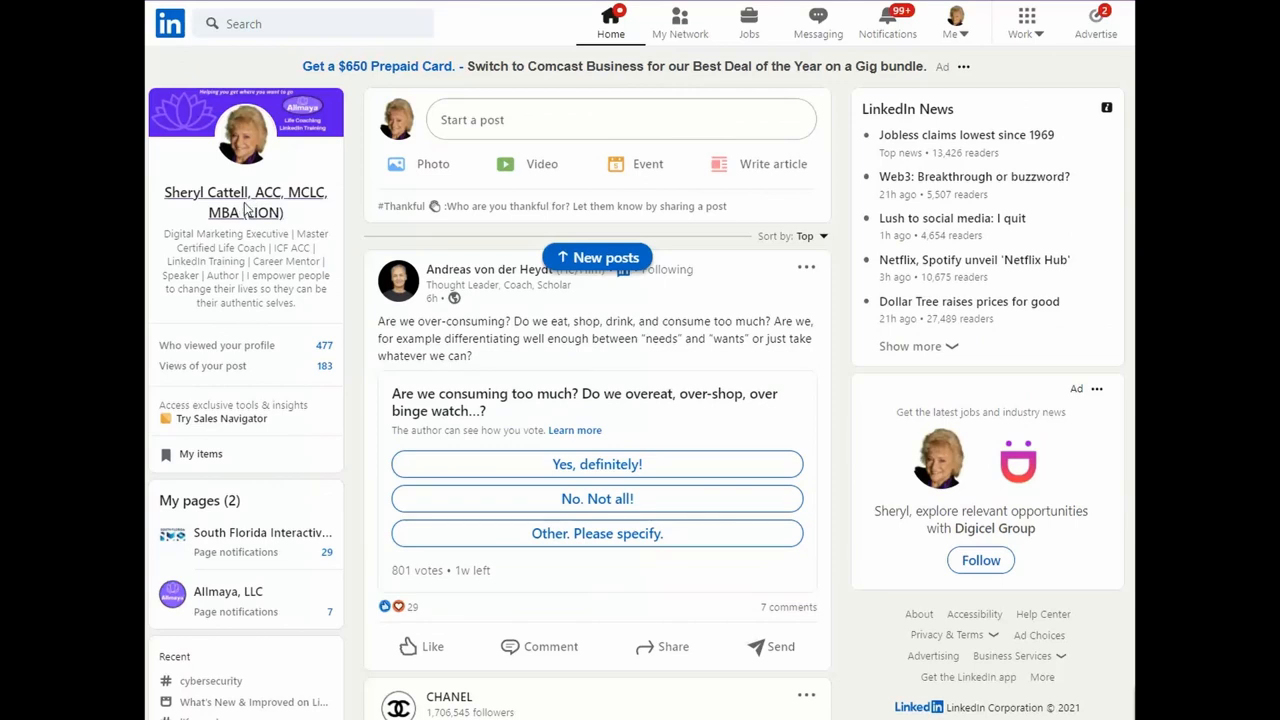
Step: Review your own profile page, then return to the home feed
click(244, 202)
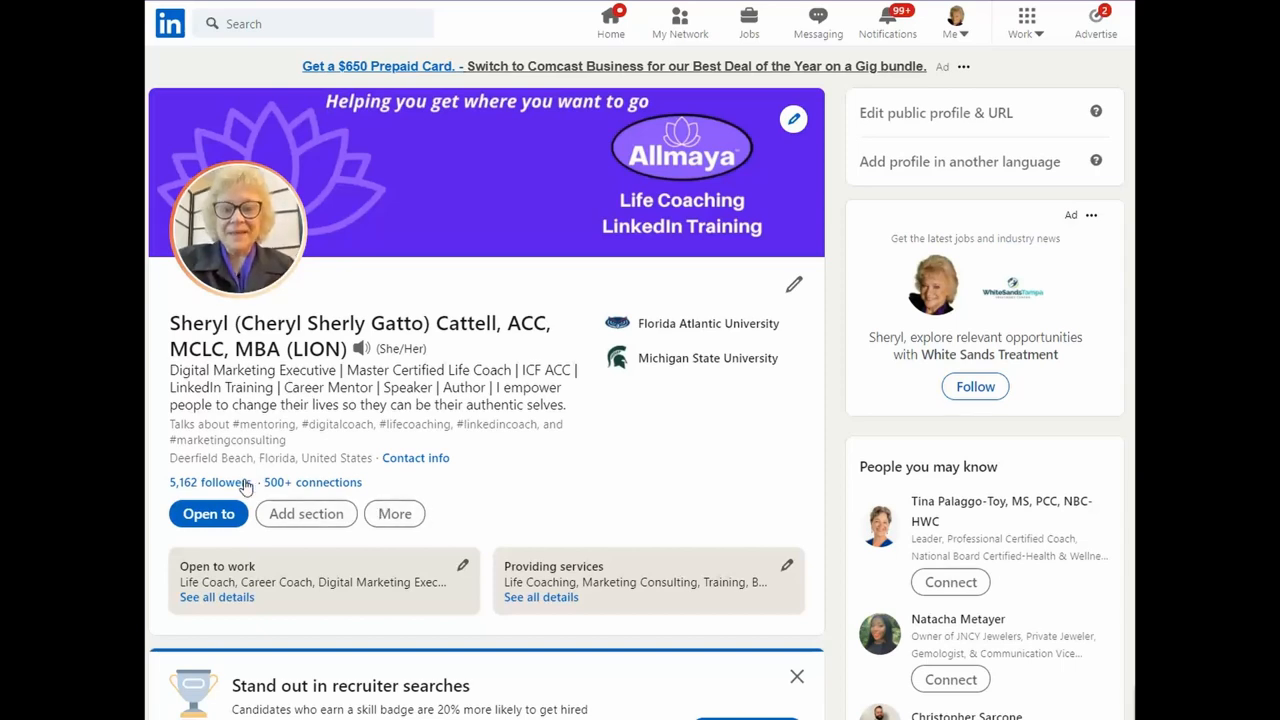
scroll(down, 3)
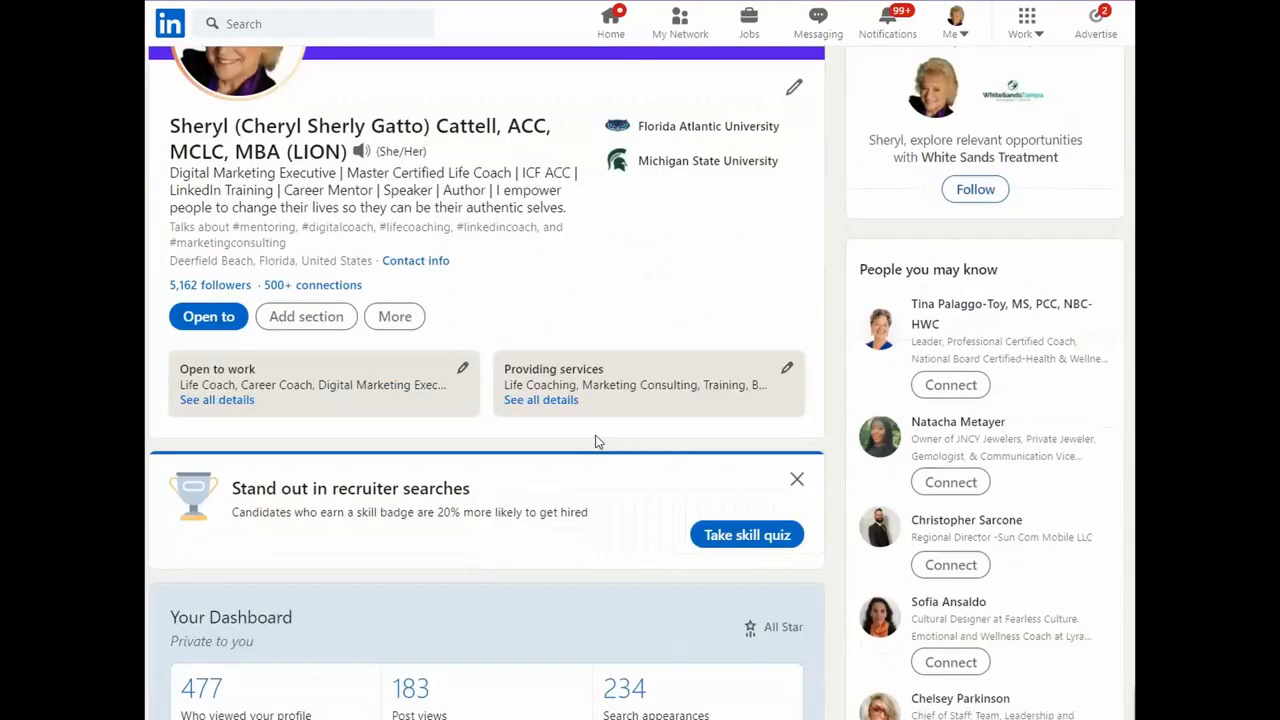
scroll(down, 3)
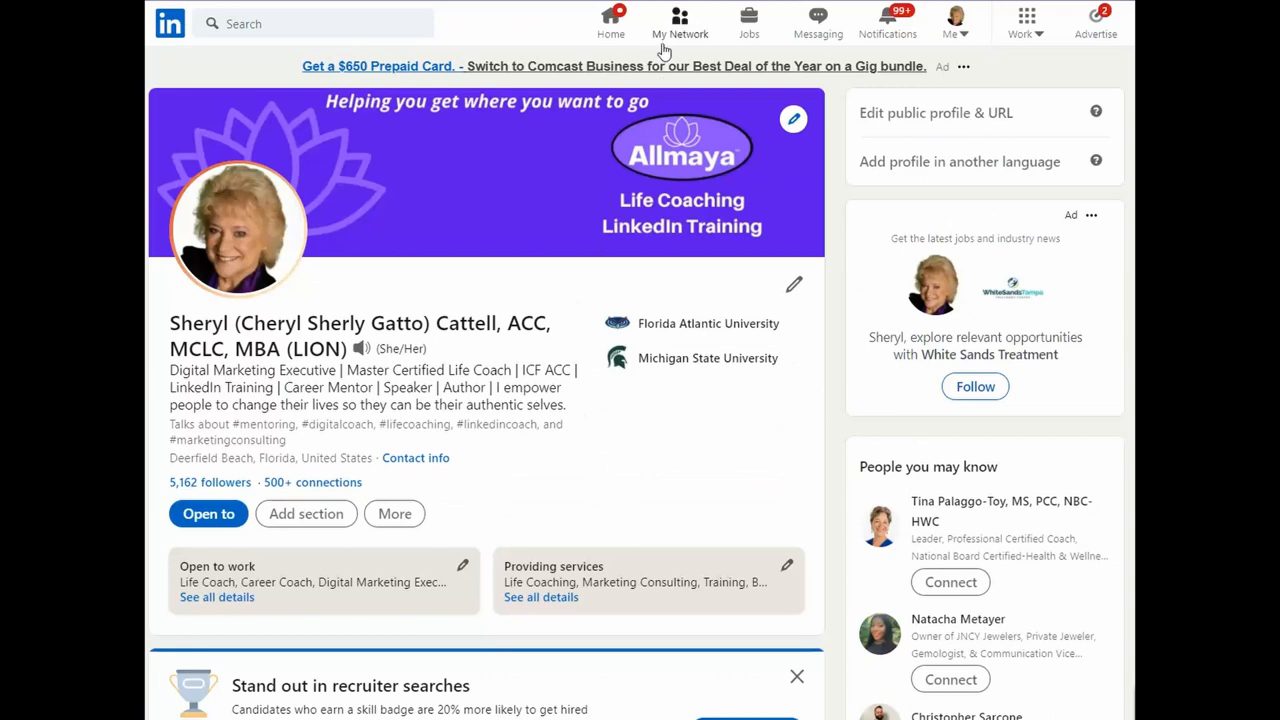
click(612, 18)
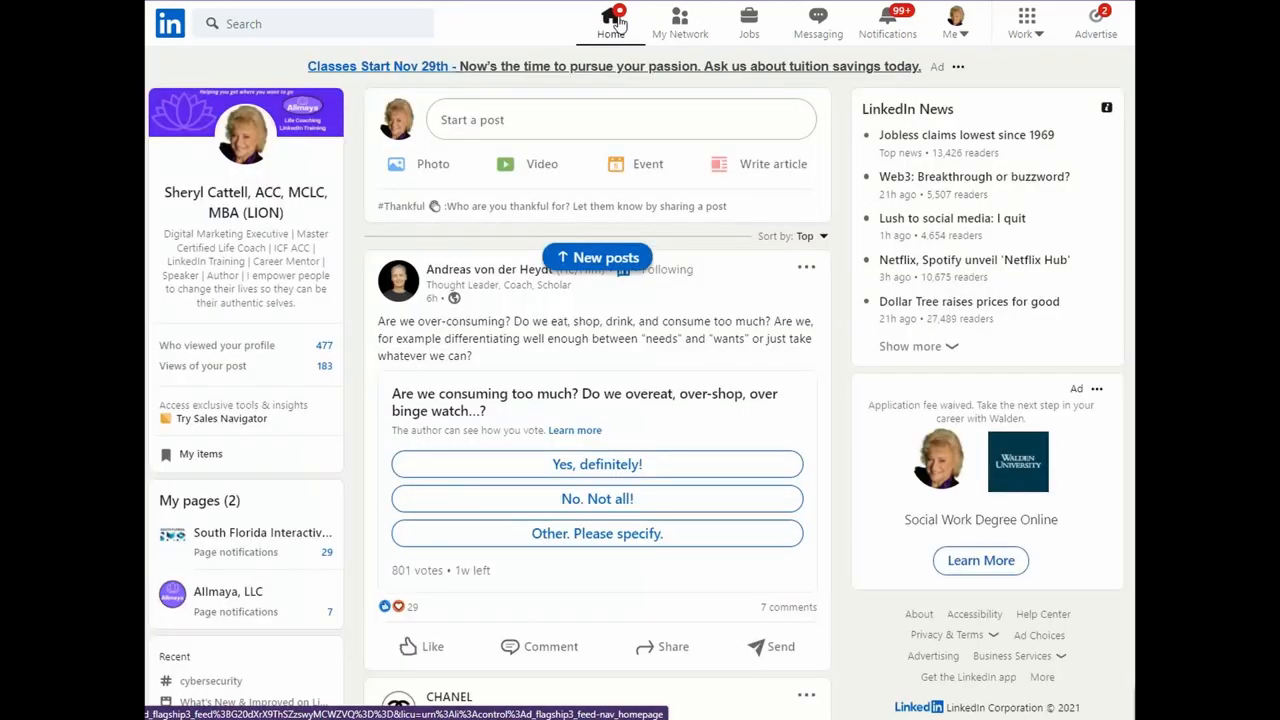
mouse_move(792, 174)
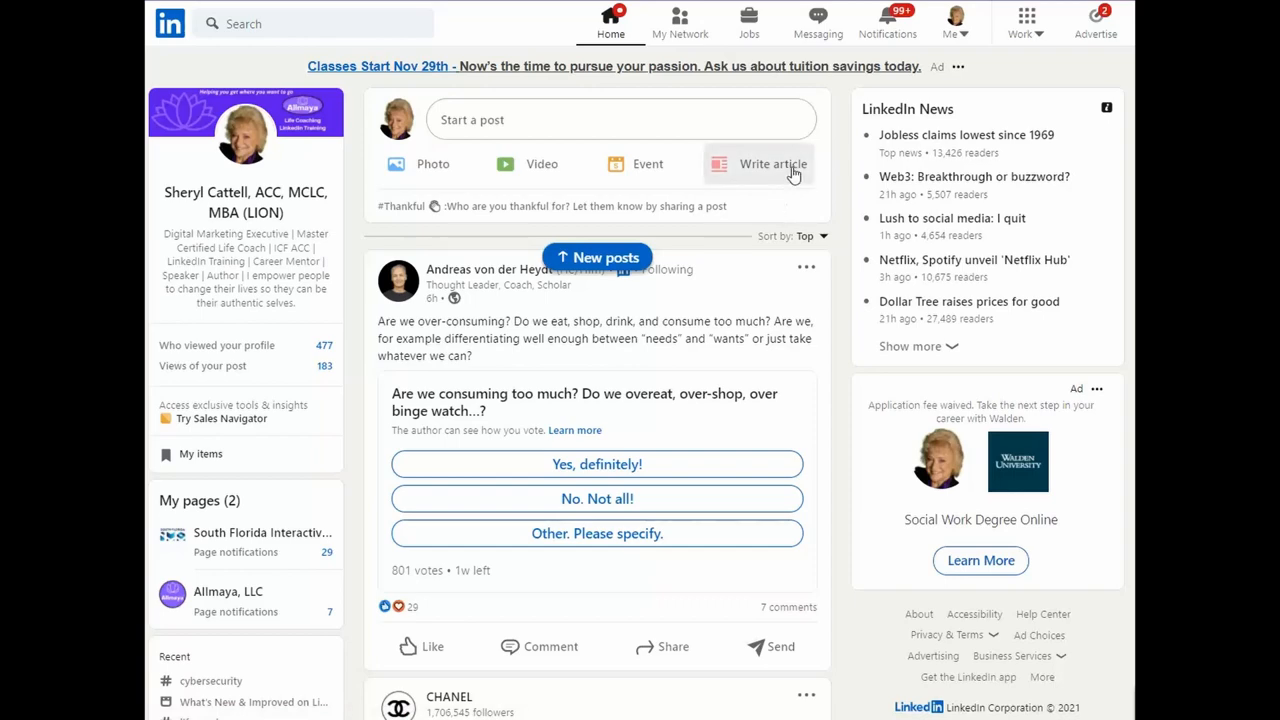
Step: Begin a new article published under your personal profile and start creating a newsletter
click(768, 164)
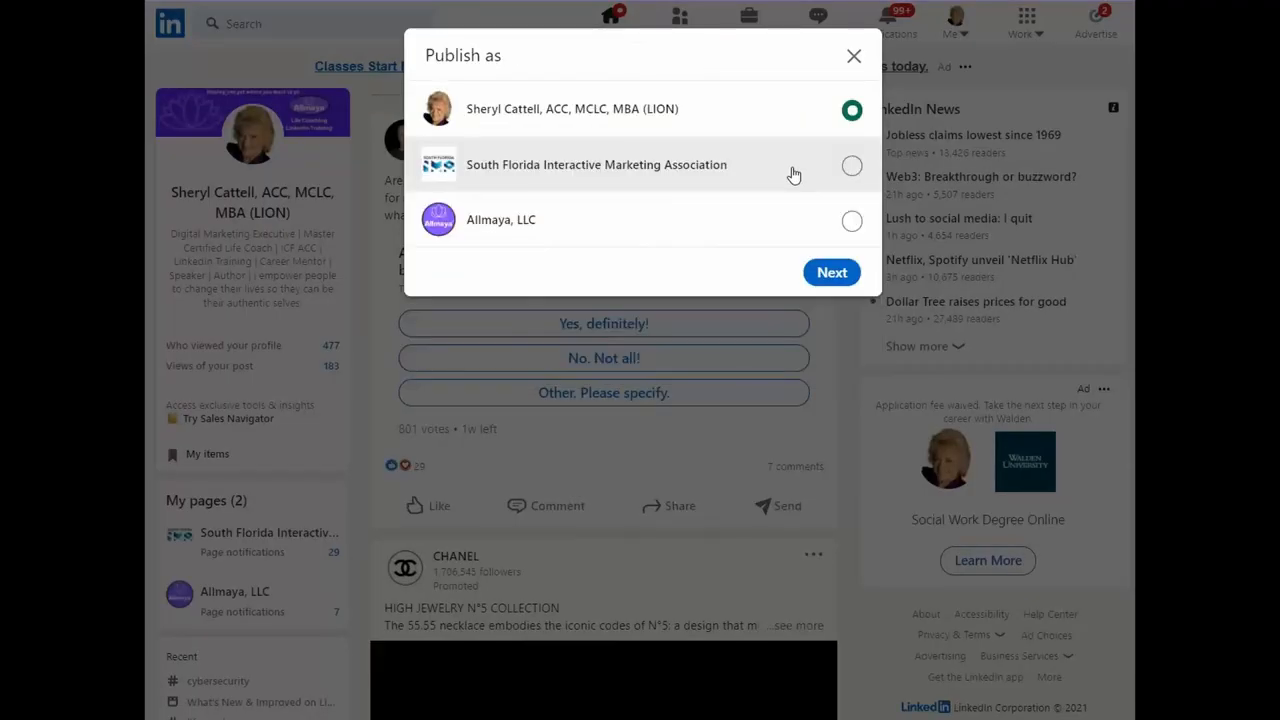
mouse_move(442, 286)
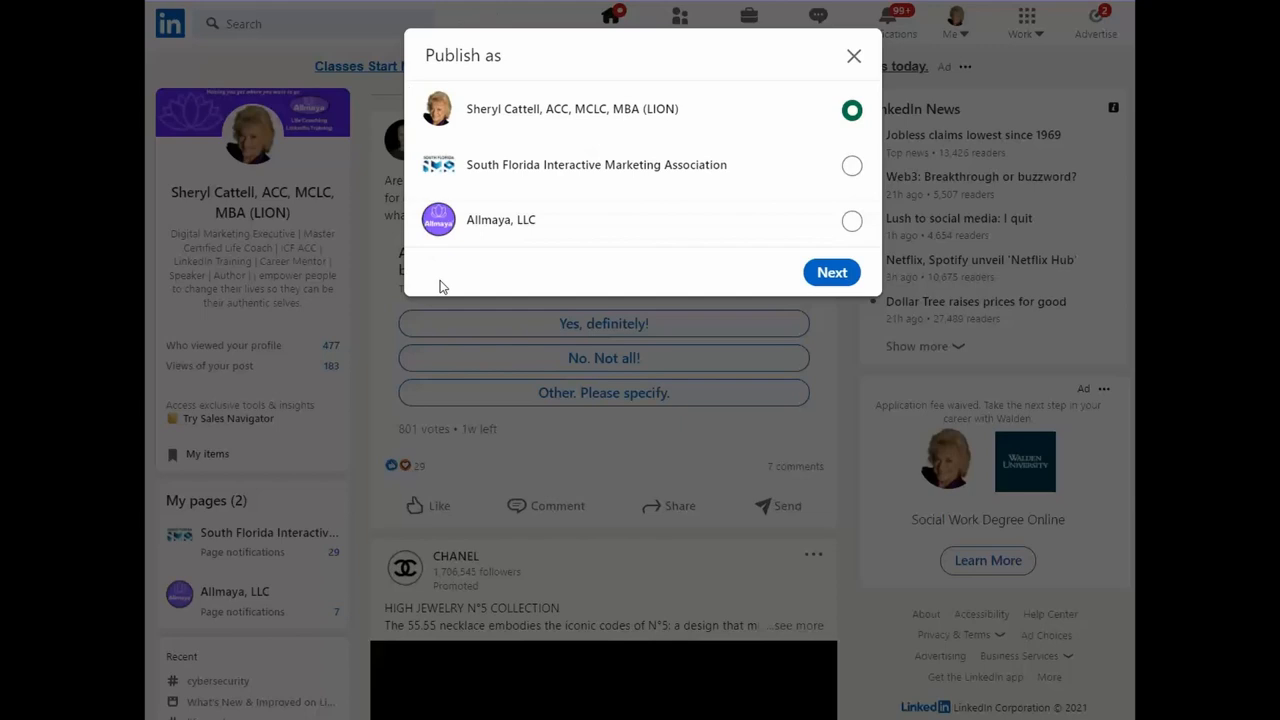
mouse_move(692, 296)
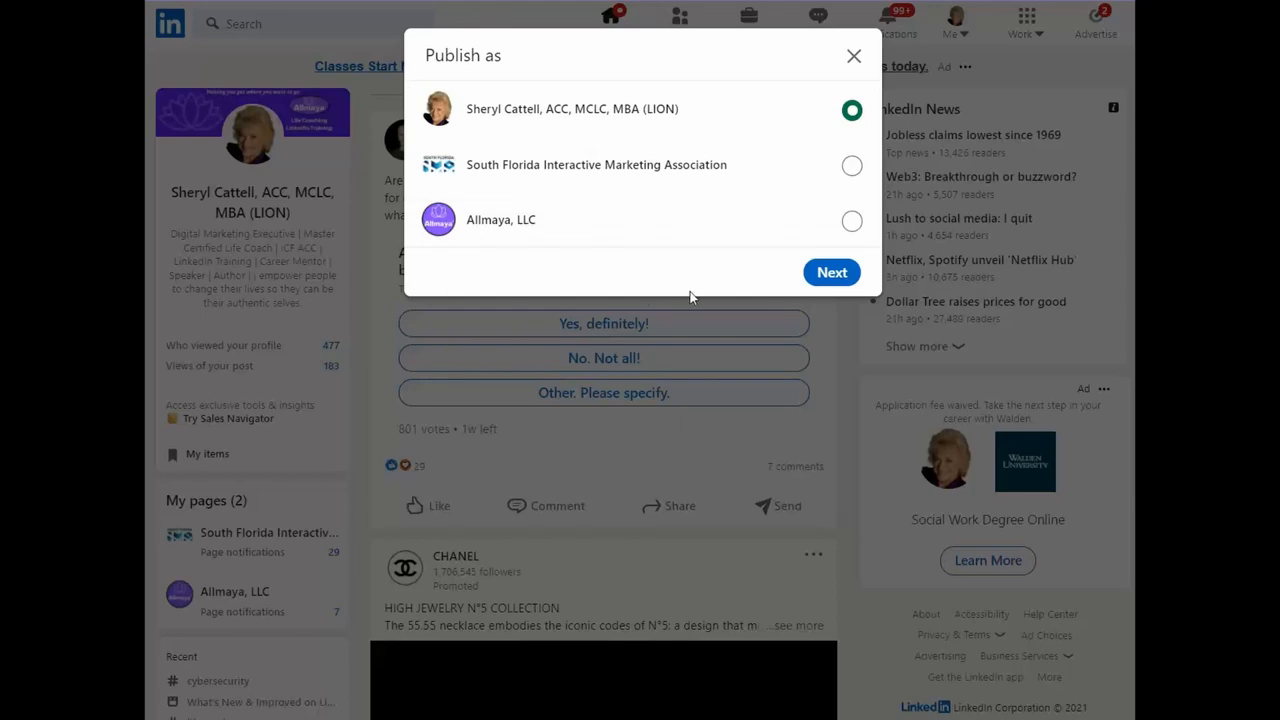
mouse_move(698, 290)
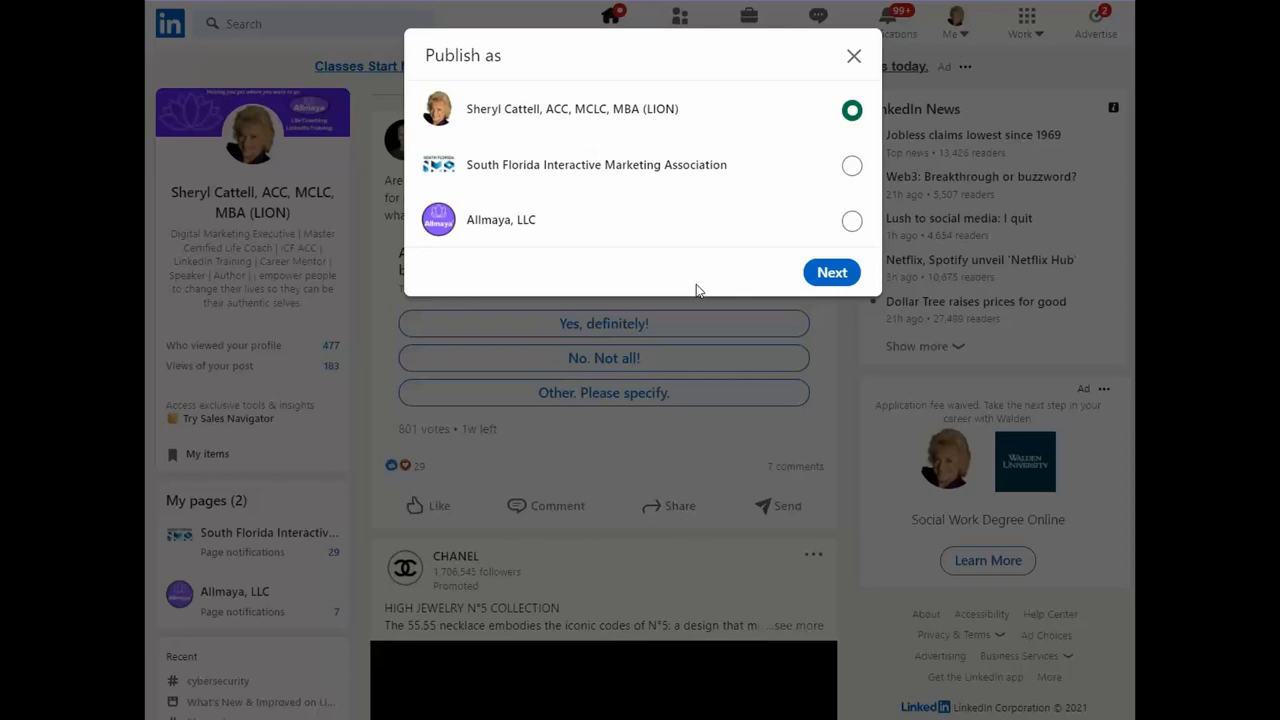
mouse_move(612, 128)
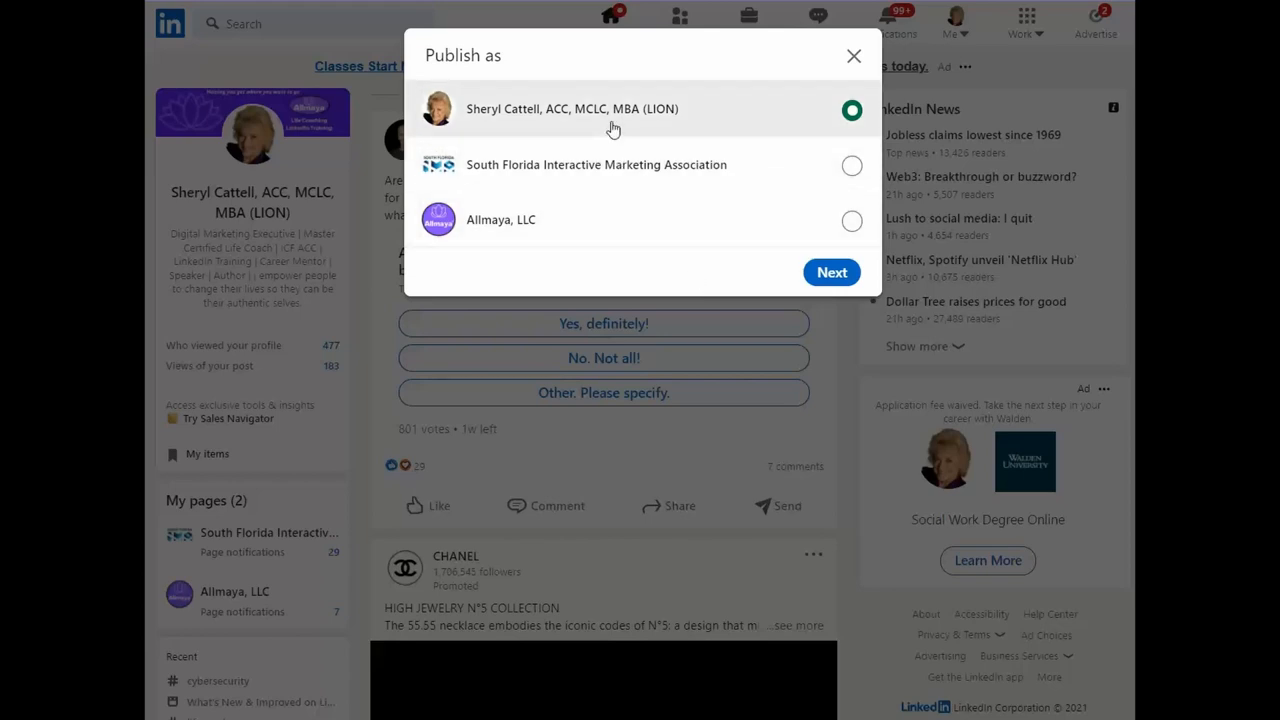
mouse_move(624, 208)
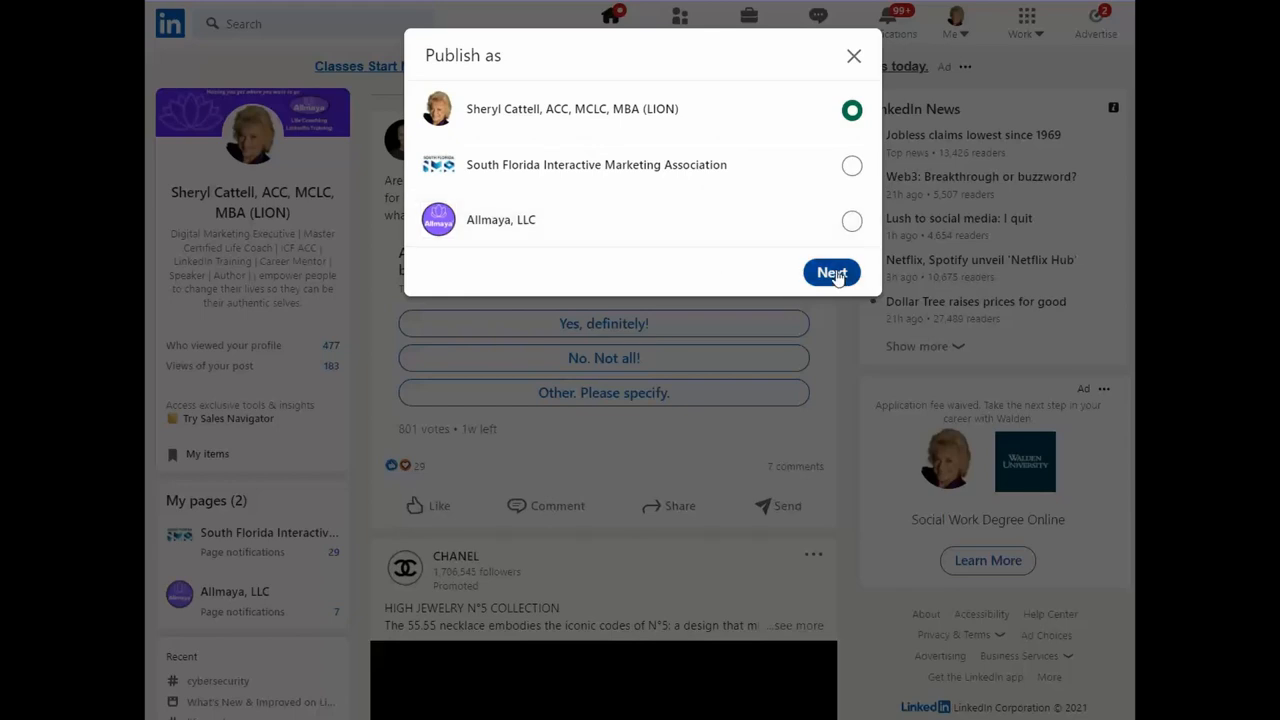
click(832, 272)
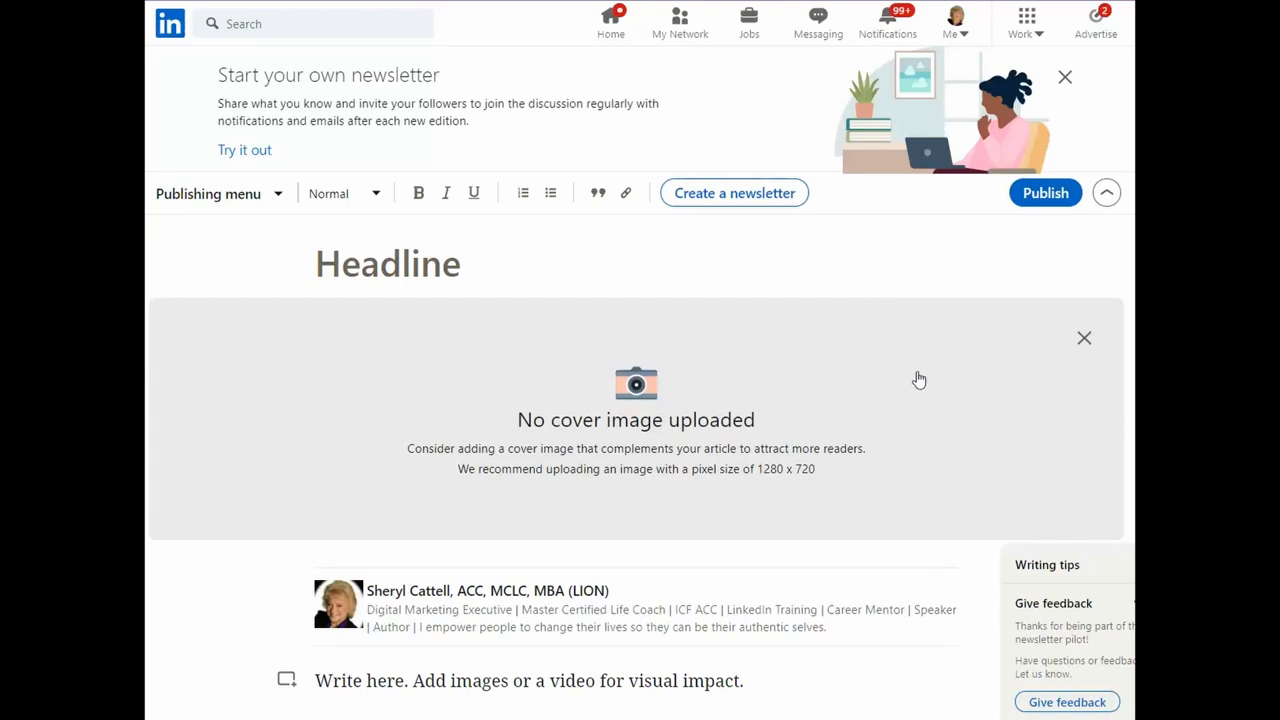
click(734, 192)
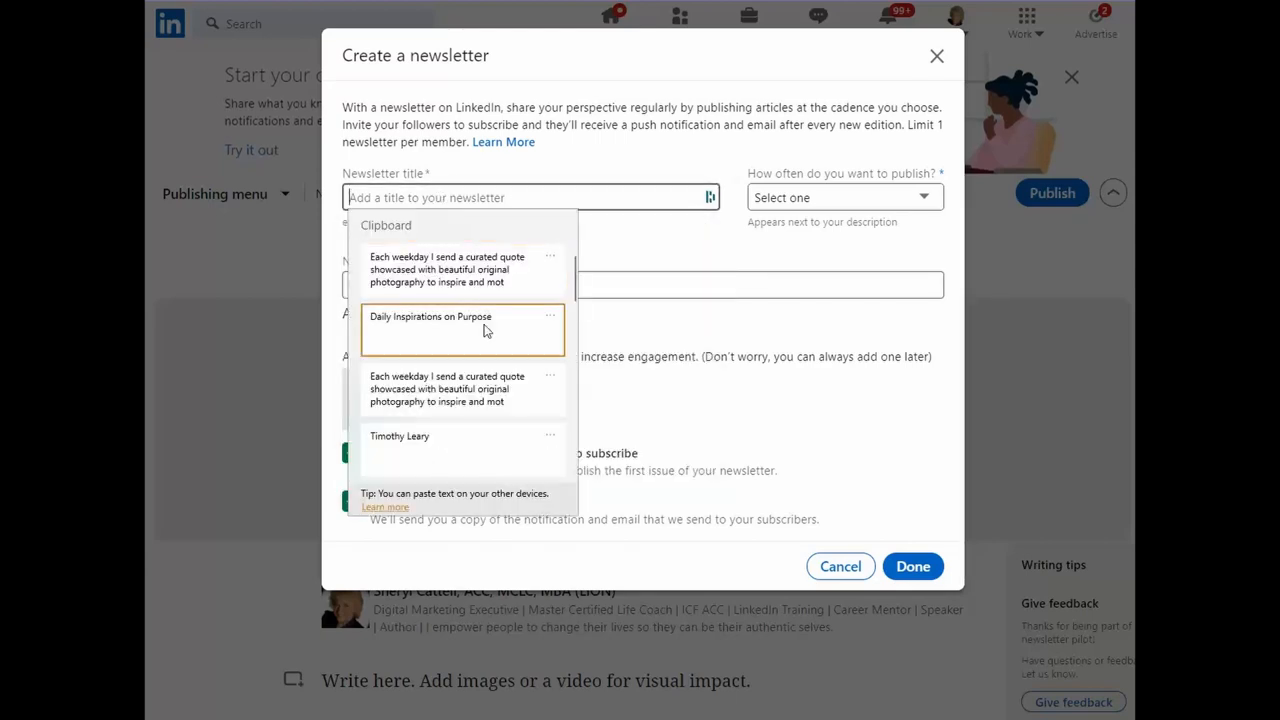
Step: Title it 'Daily Inspirations on Purpose', set Daily frequency, describe it as curated quotes with original photography
click(844, 198)
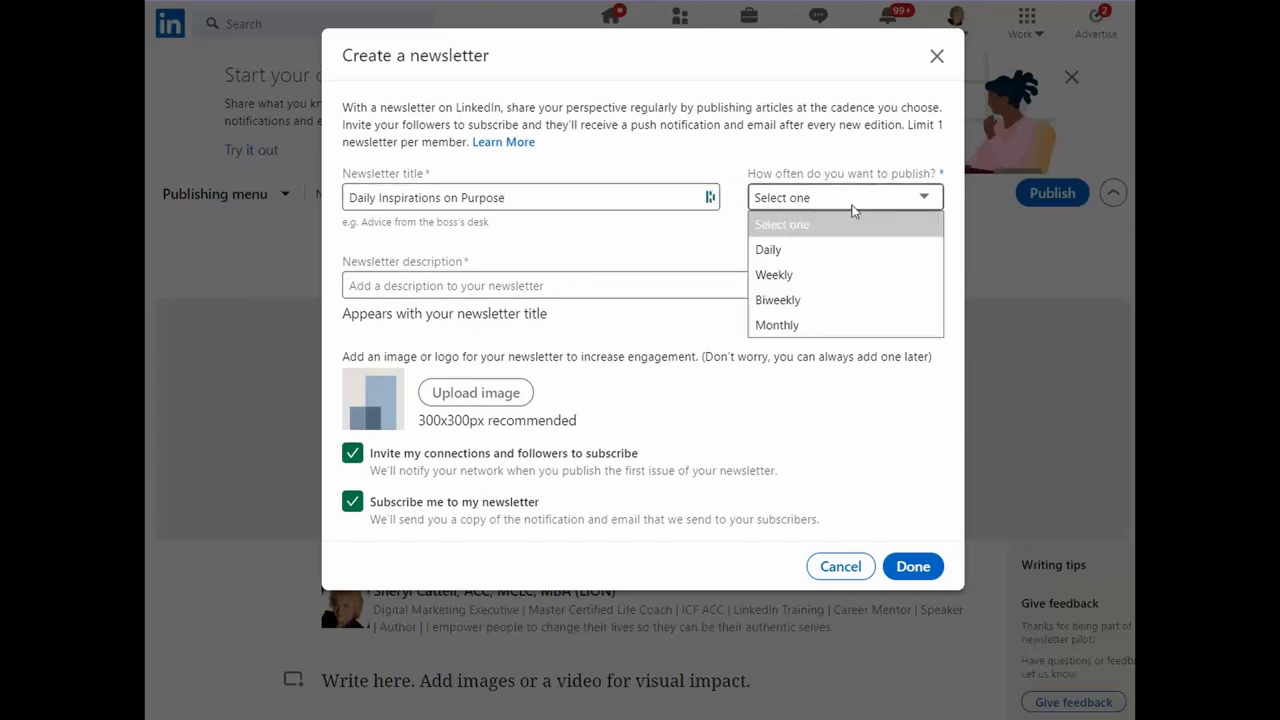
click(768, 248)
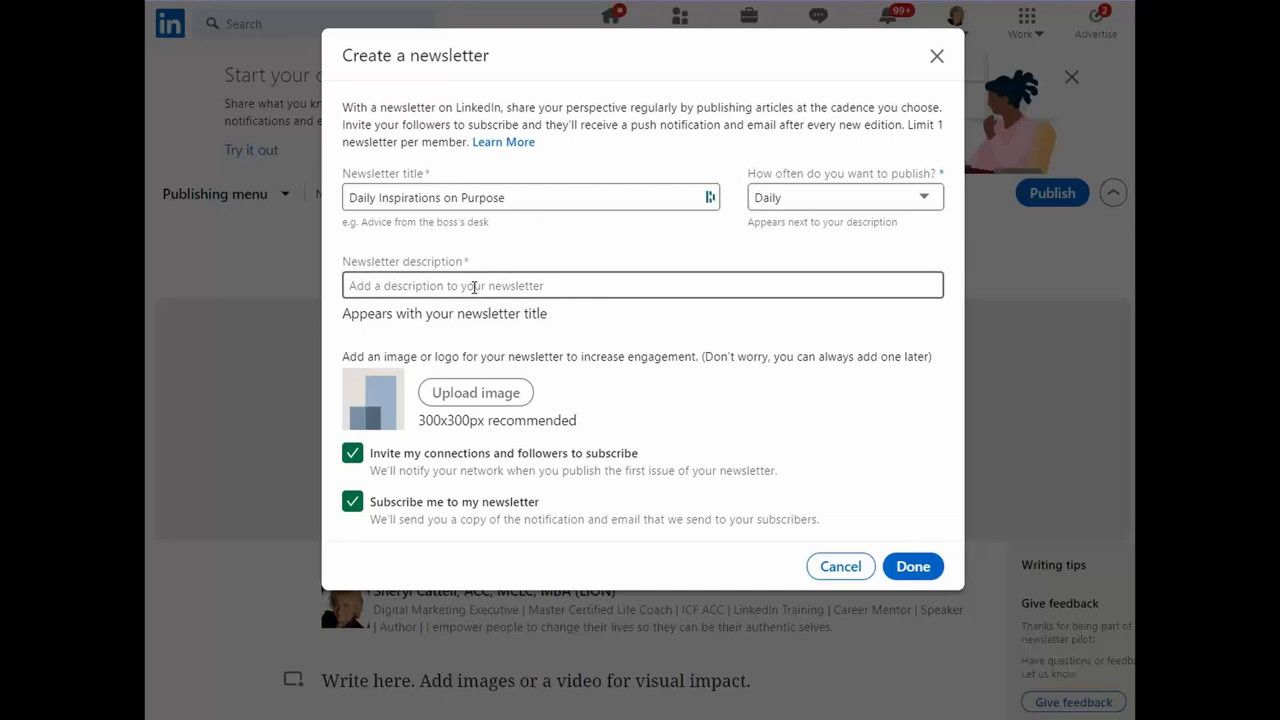
text(I send a curated quote showcased with beautiful original photography to inspire and motivate you towards th)
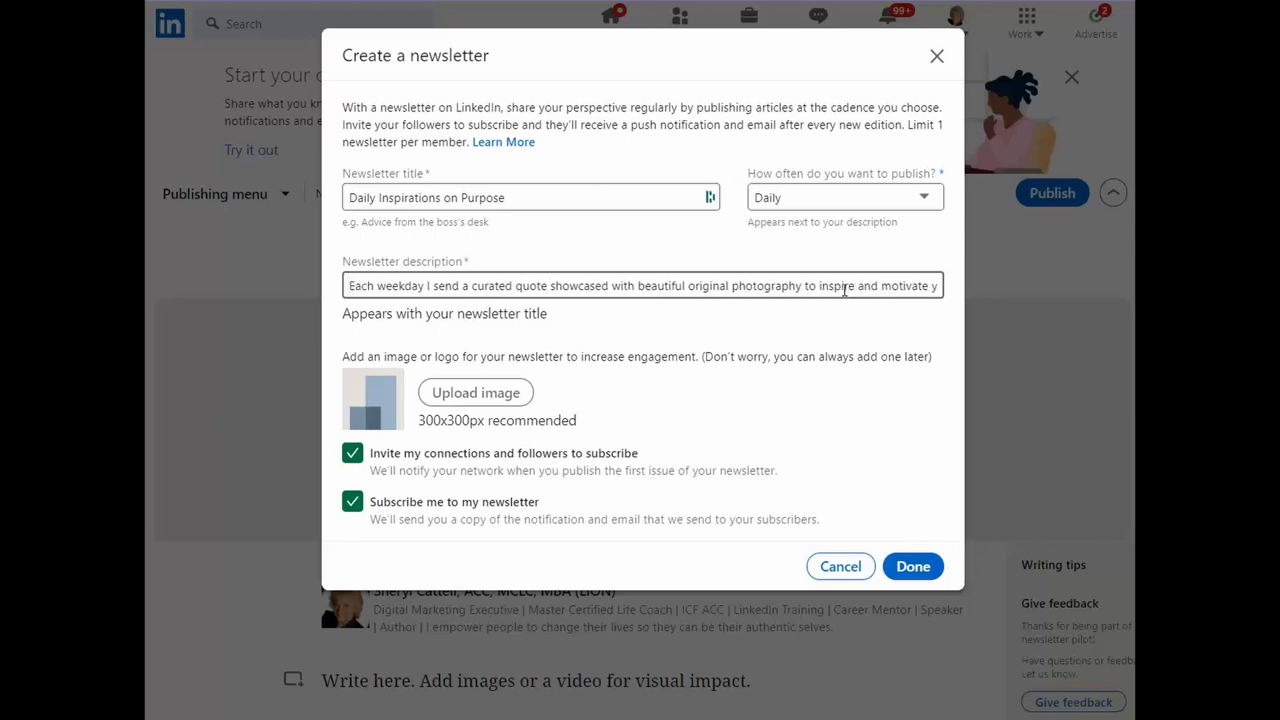
mouse_move(460, 404)
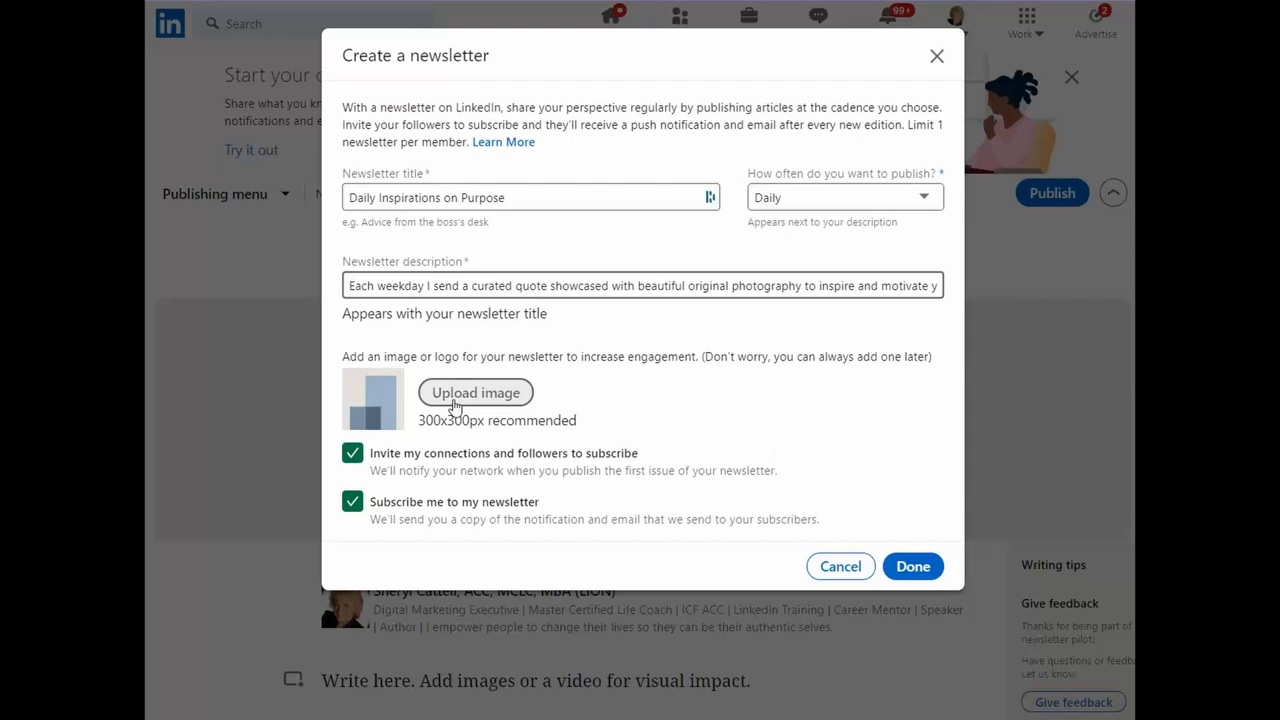
click(476, 392)
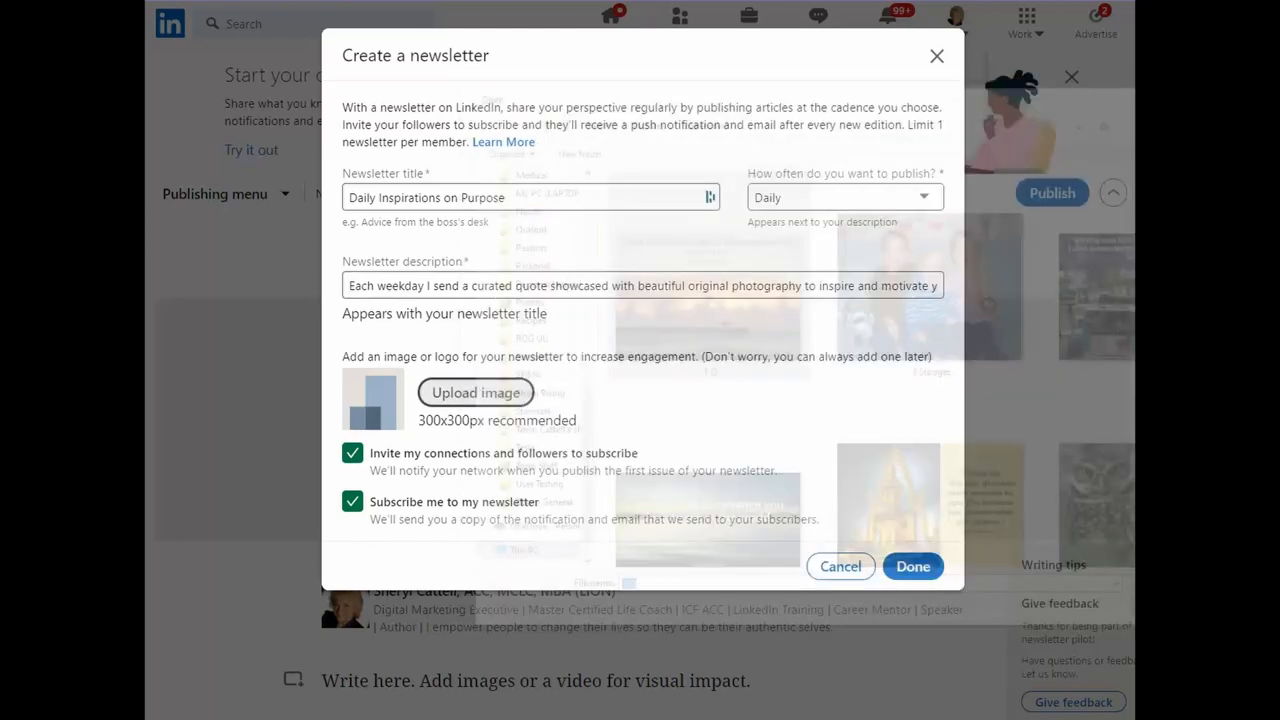
Step: Select the landscape photo as the newsletter logo, keeping both subscribe options checked
click(476, 392)
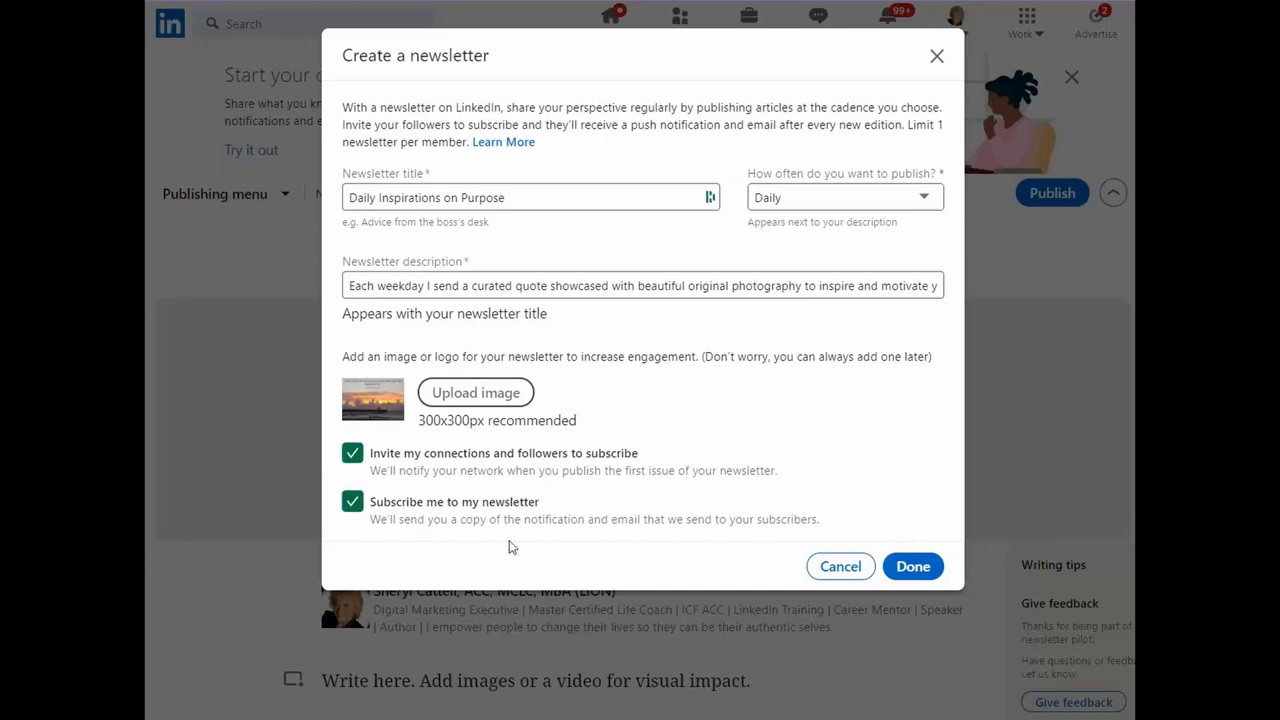
mouse_move(486, 514)
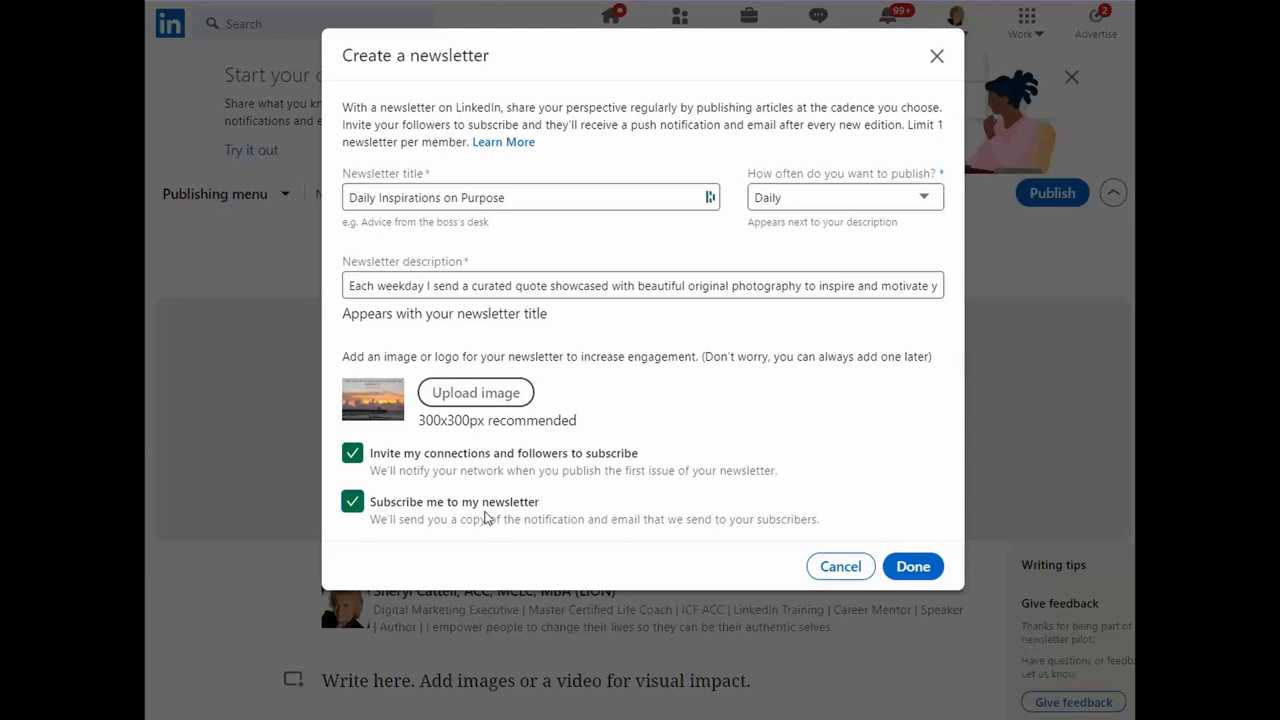
mouse_move(484, 496)
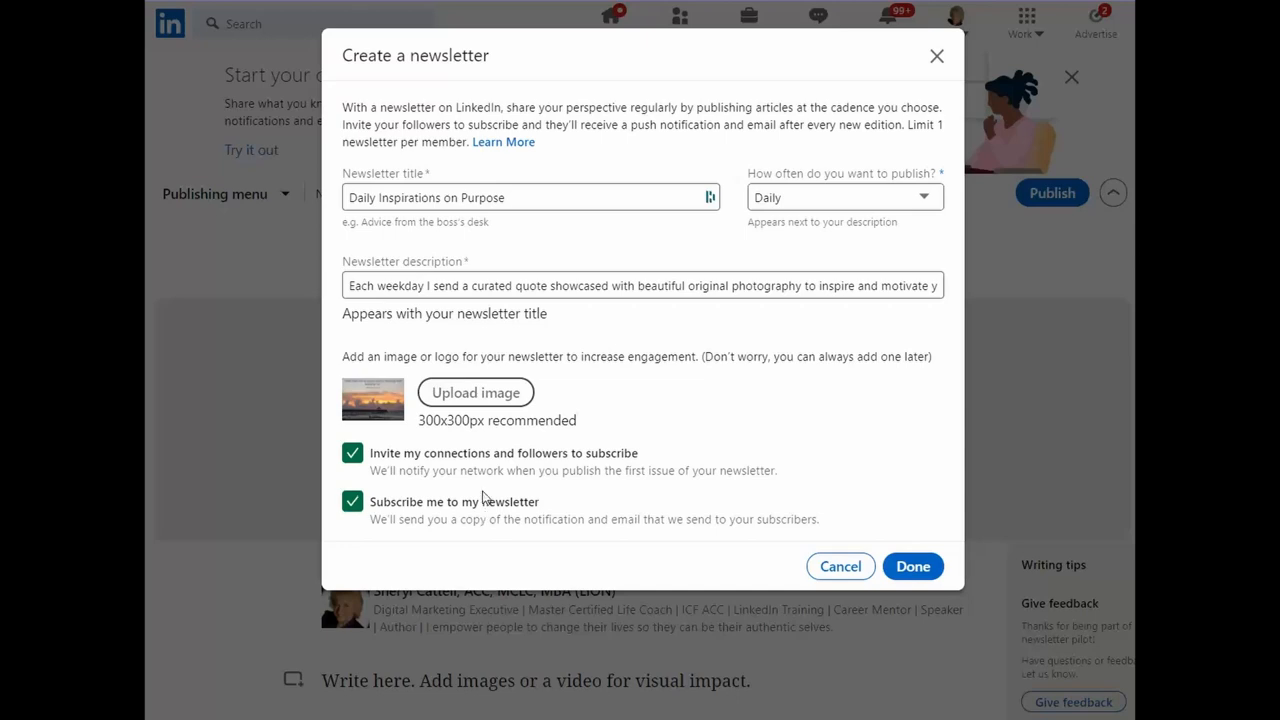
mouse_move(508, 518)
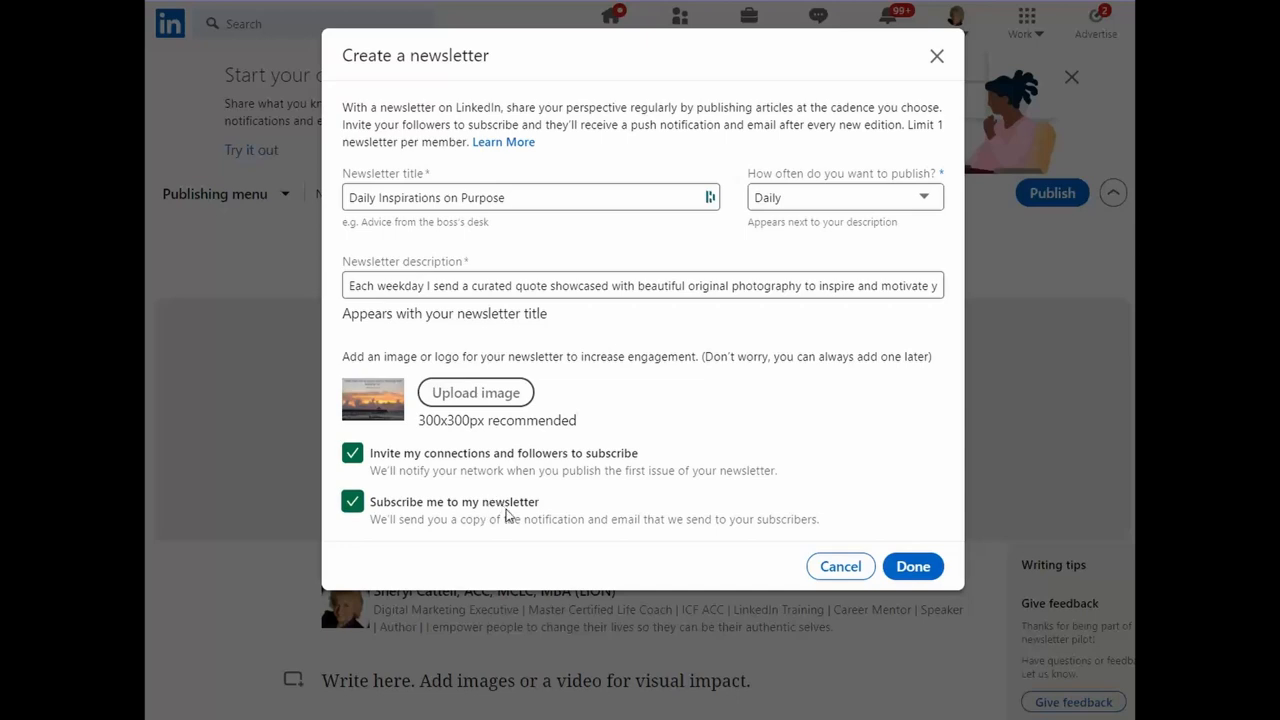